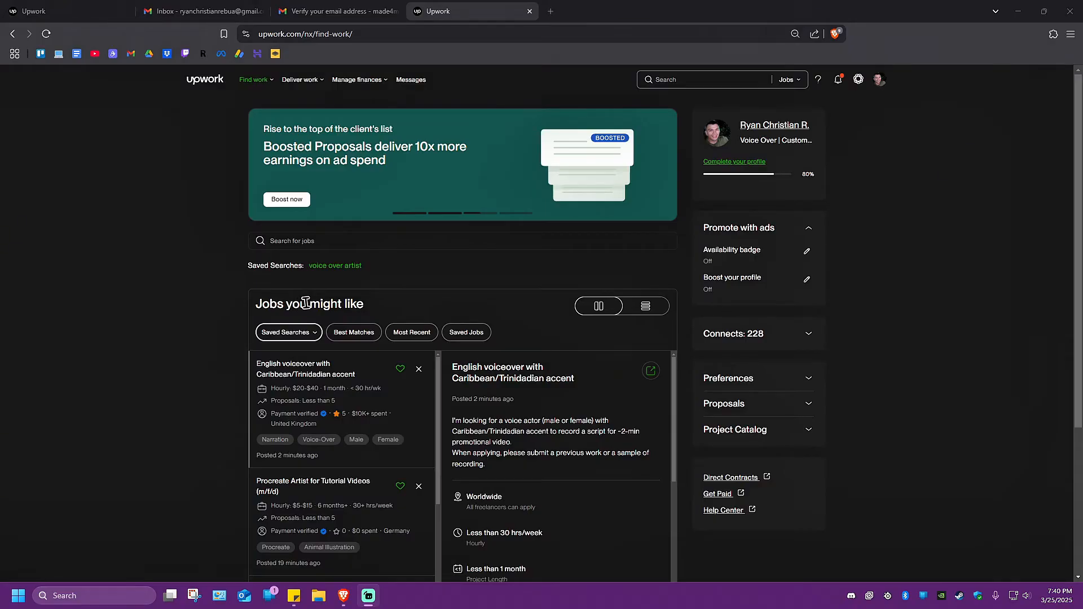
mouse_move(879, 79)
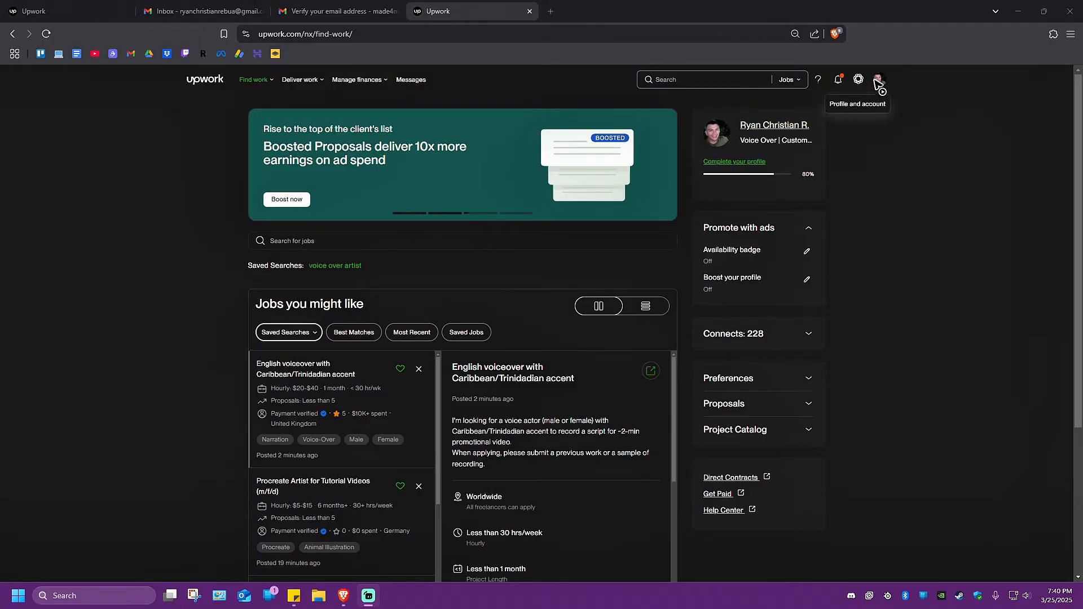
mouse_move(881, 87)
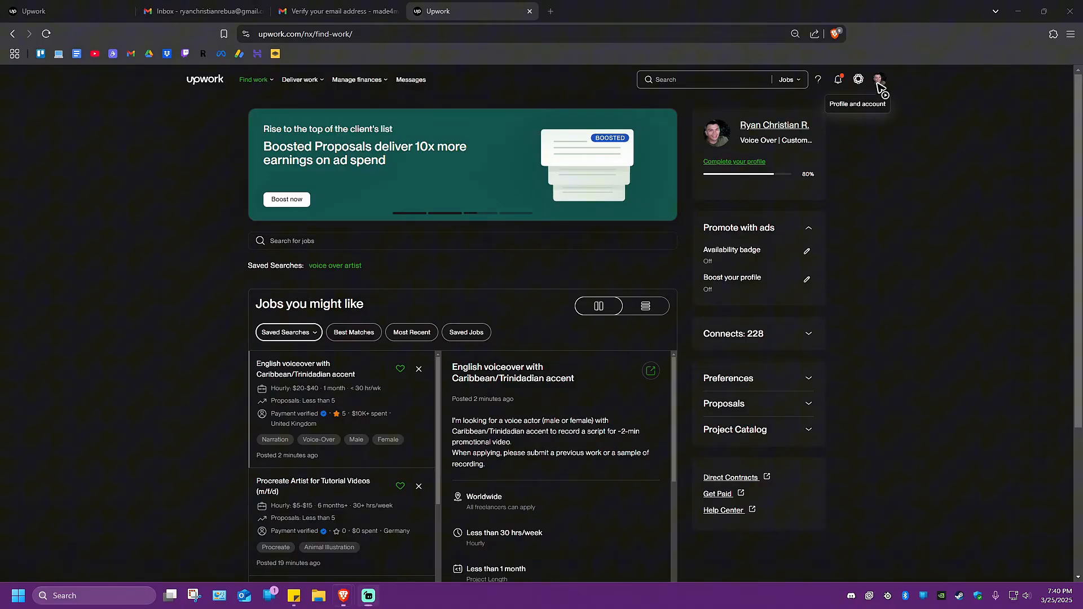
Bring up the profile and account options menu from the top-right avatar.
left_click(879, 79)
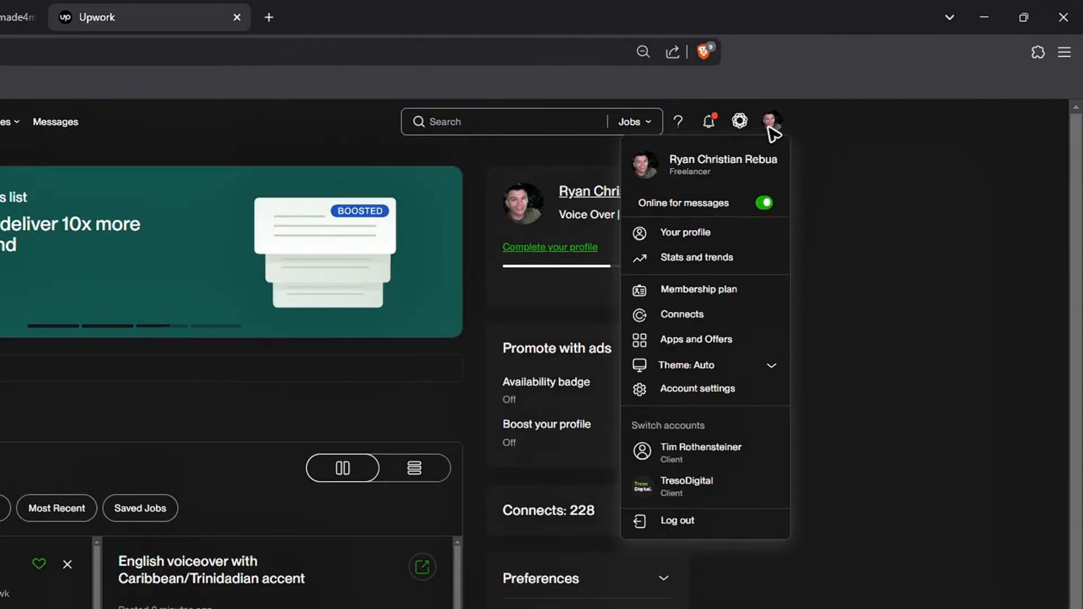
mouse_move(729, 159)
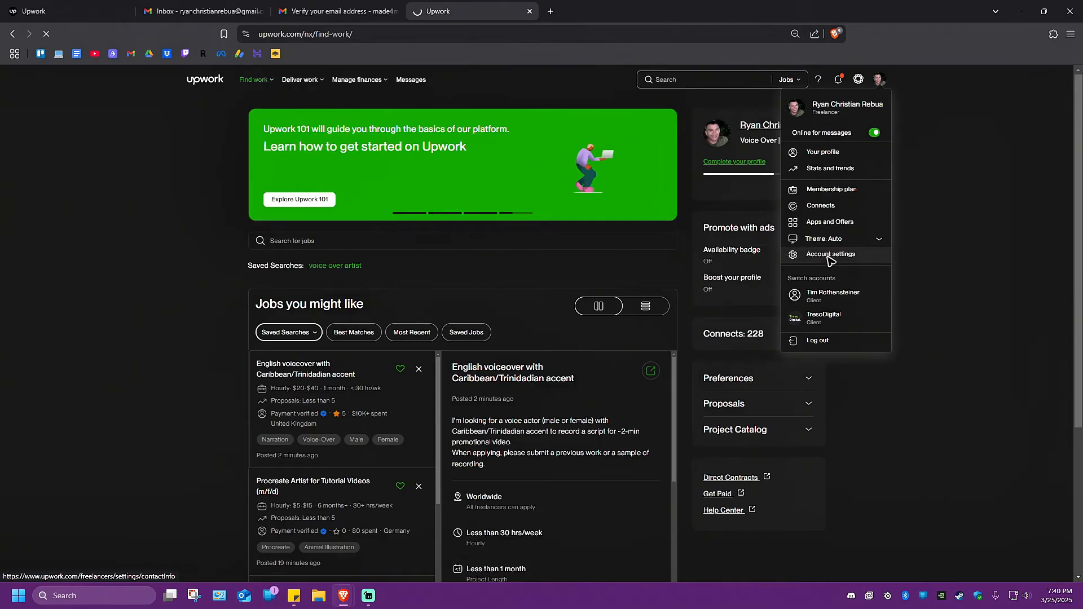
Go to the Contact info page via Account settings in the dropdown.
left_click(830, 254)
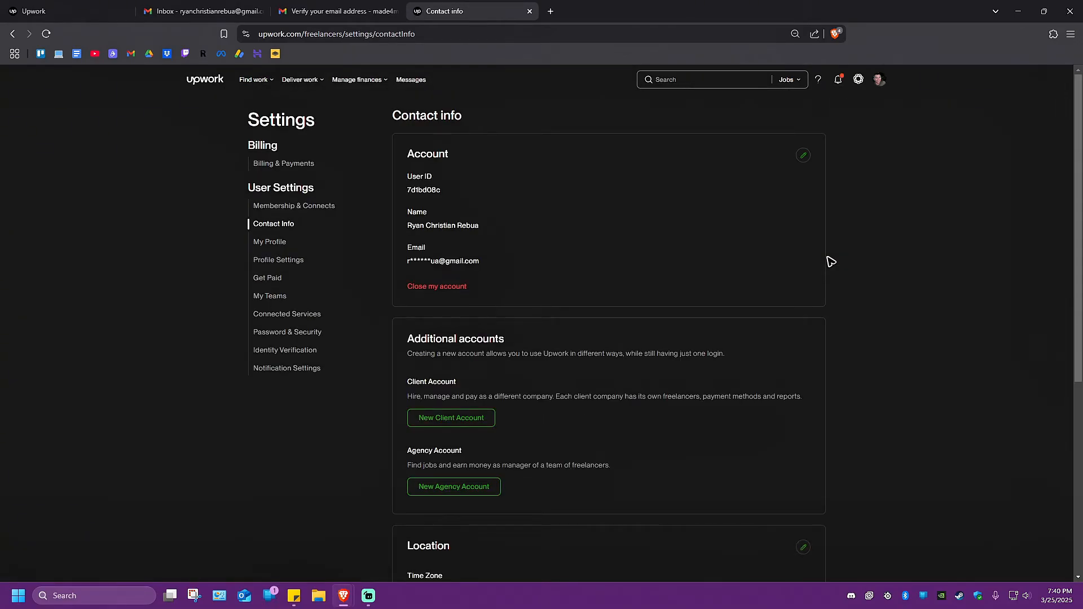
mouse_move(813, 244)
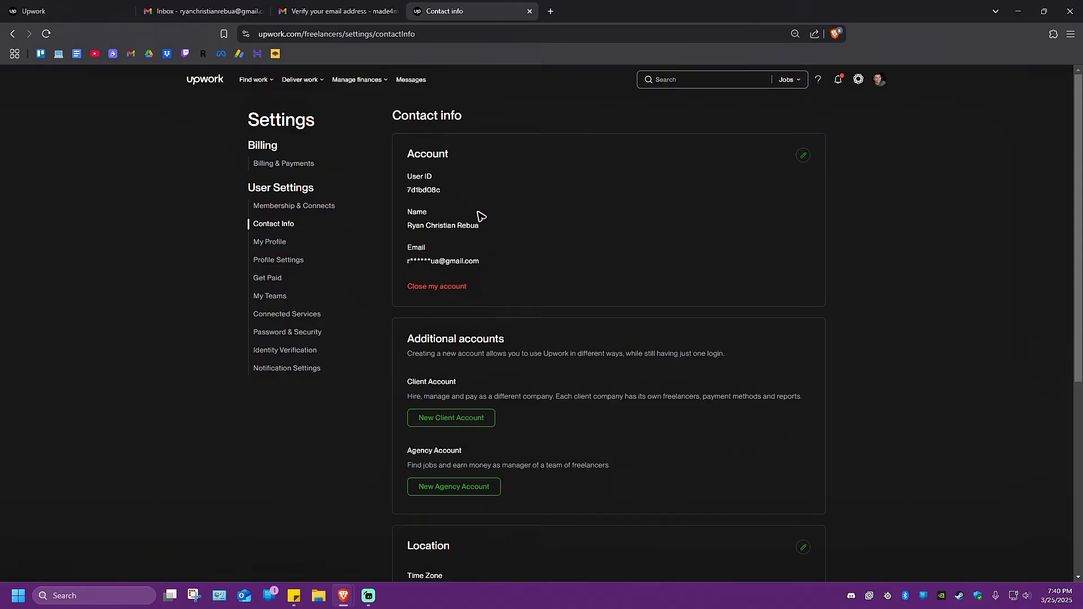
Reach the Location section and start editing its details.
scroll("down", 3)
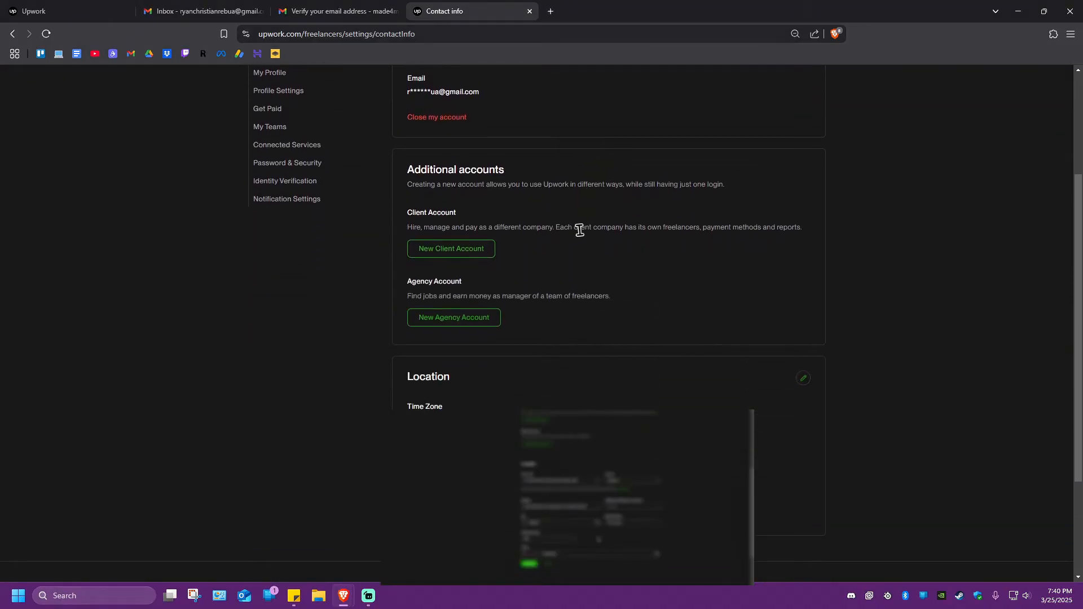
scroll("down", 3)
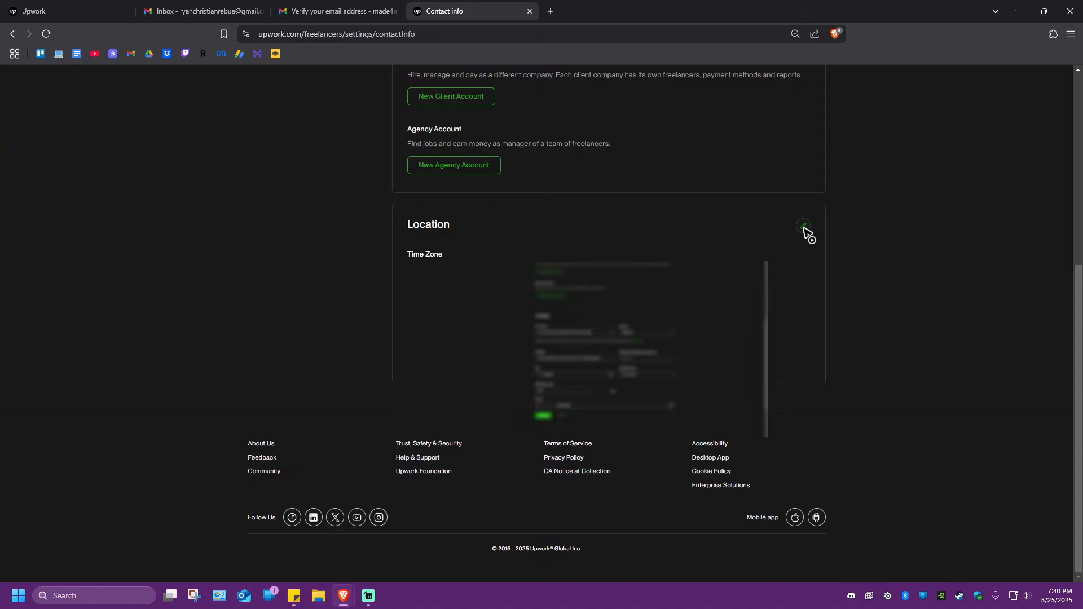
left_click(803, 226)
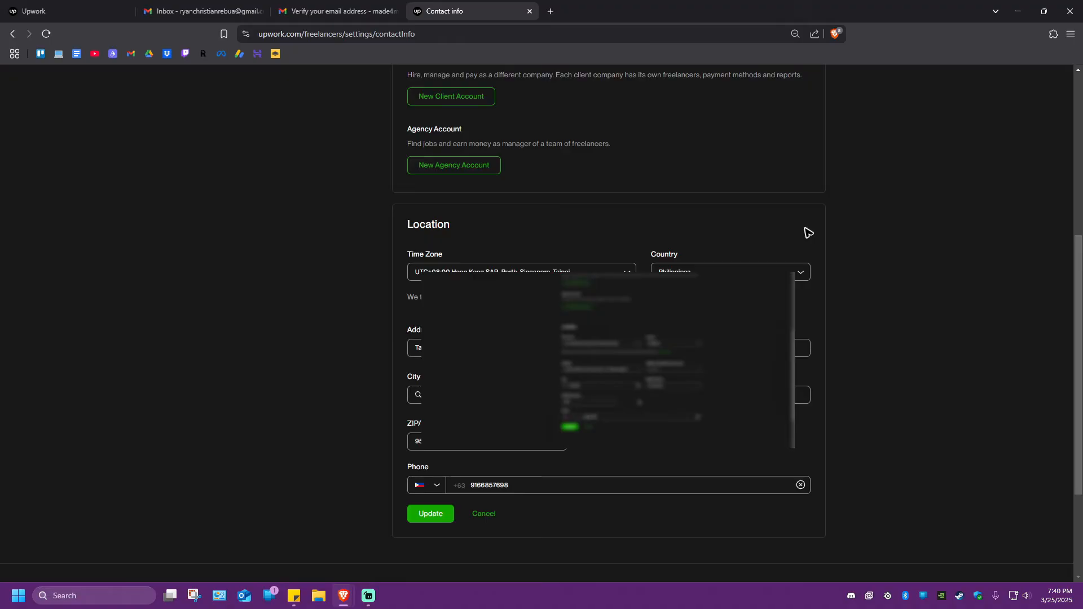
mouse_move(380, 268)
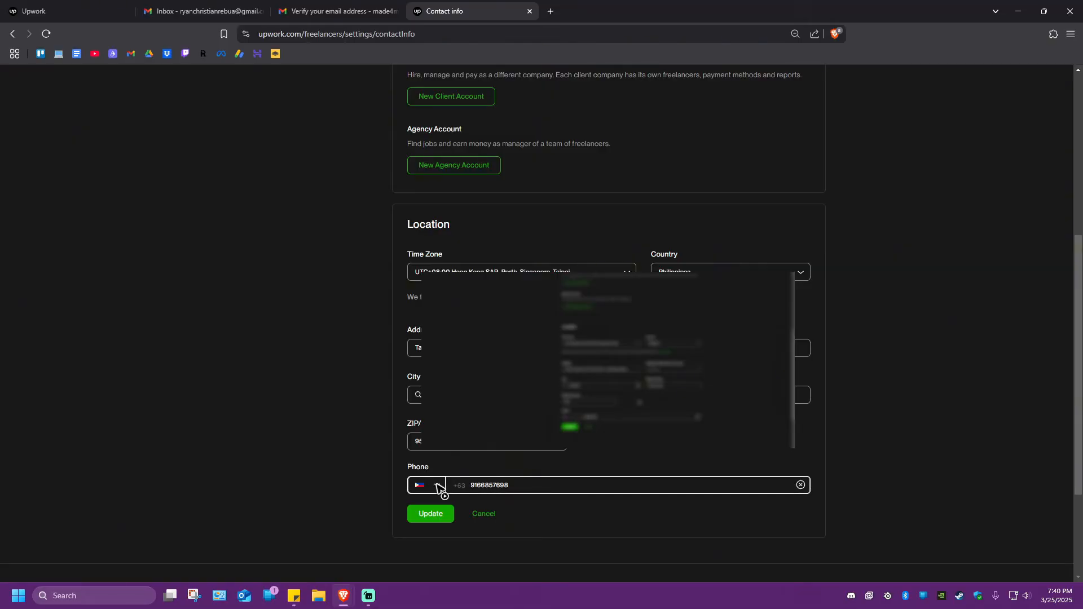
Expand the country-code list next to the Phone field.
left_click(419, 484)
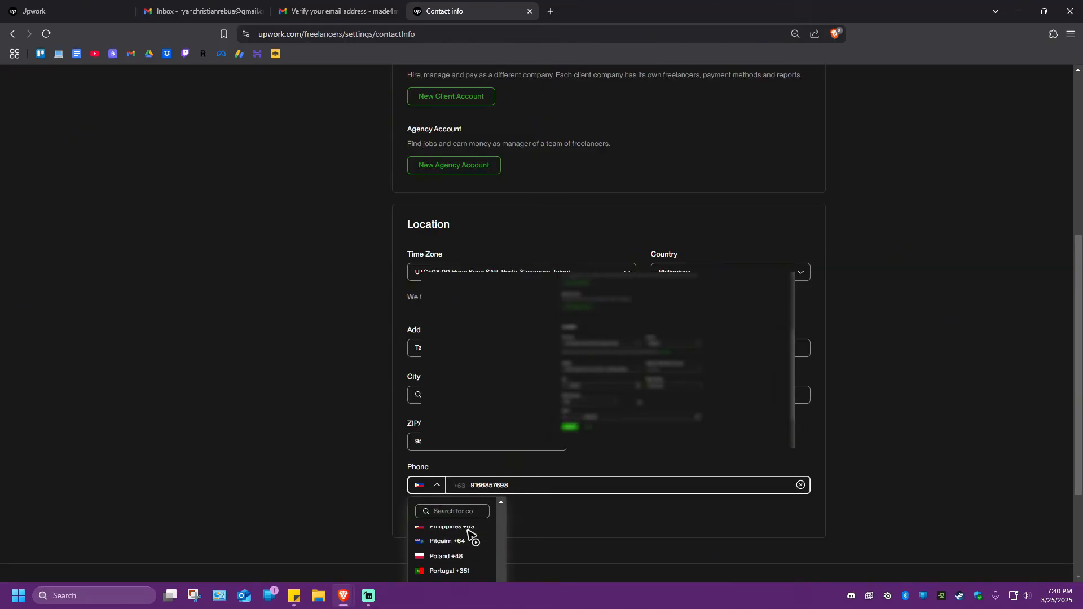
Search 'ph' and choose Philippines +63 as the phone country code.
scroll("down", 3)
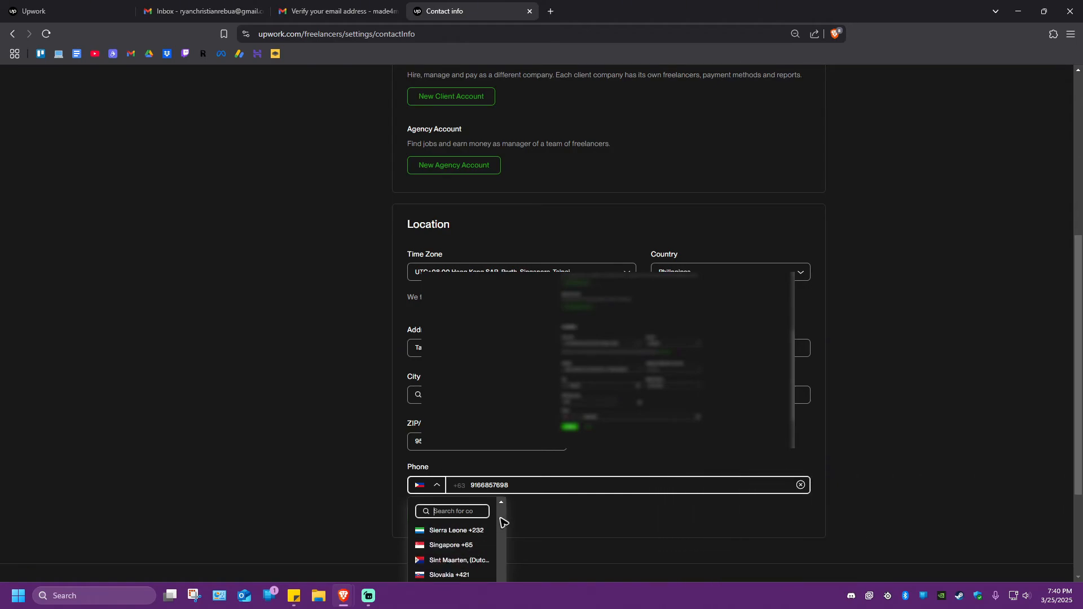
type("phili")
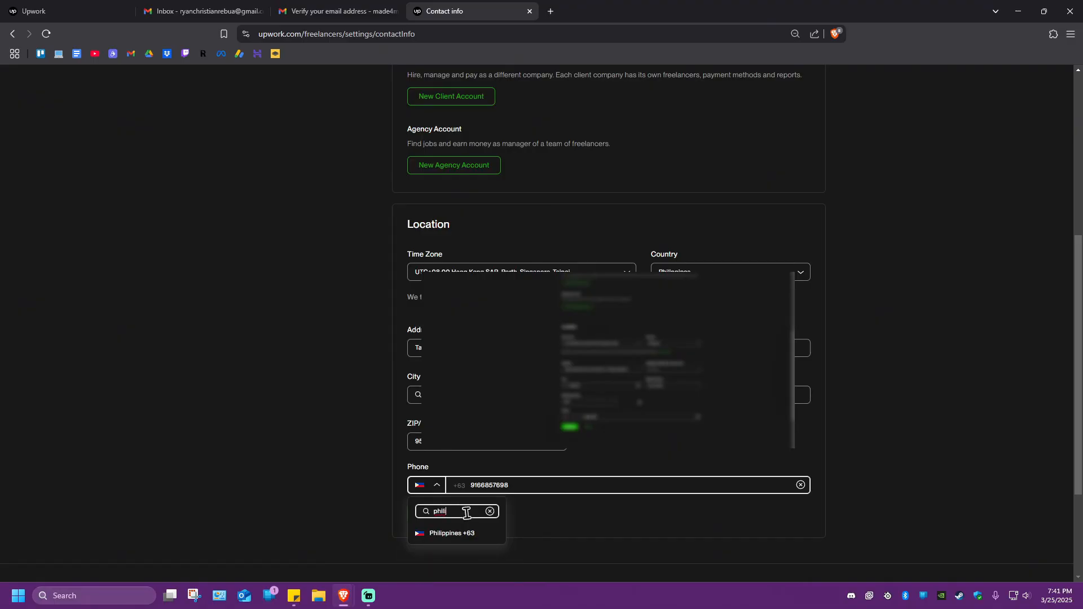
left_click(451, 544)
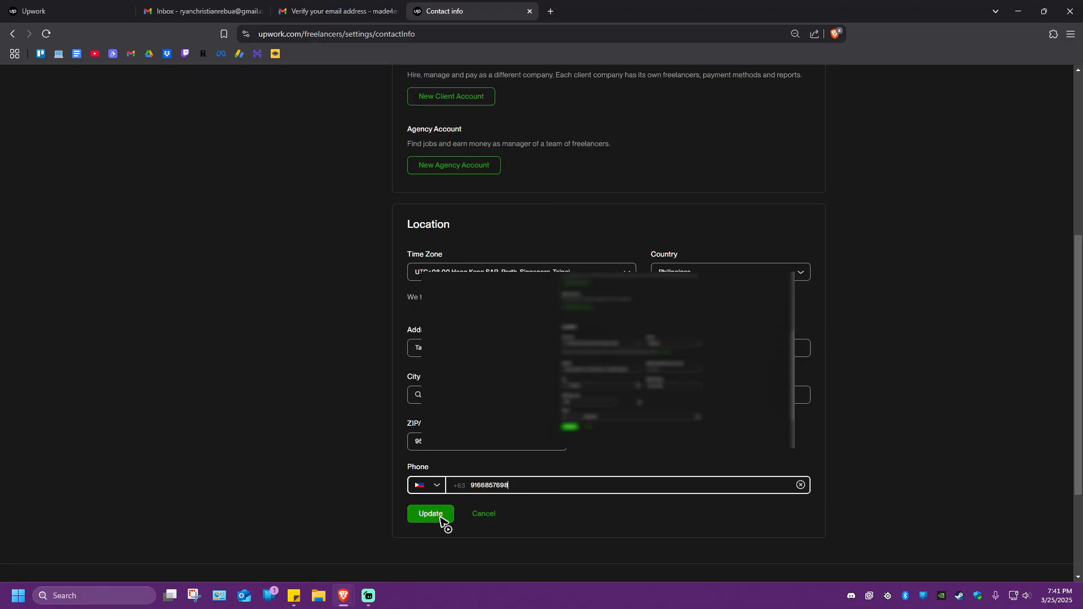
mouse_move(296, 426)
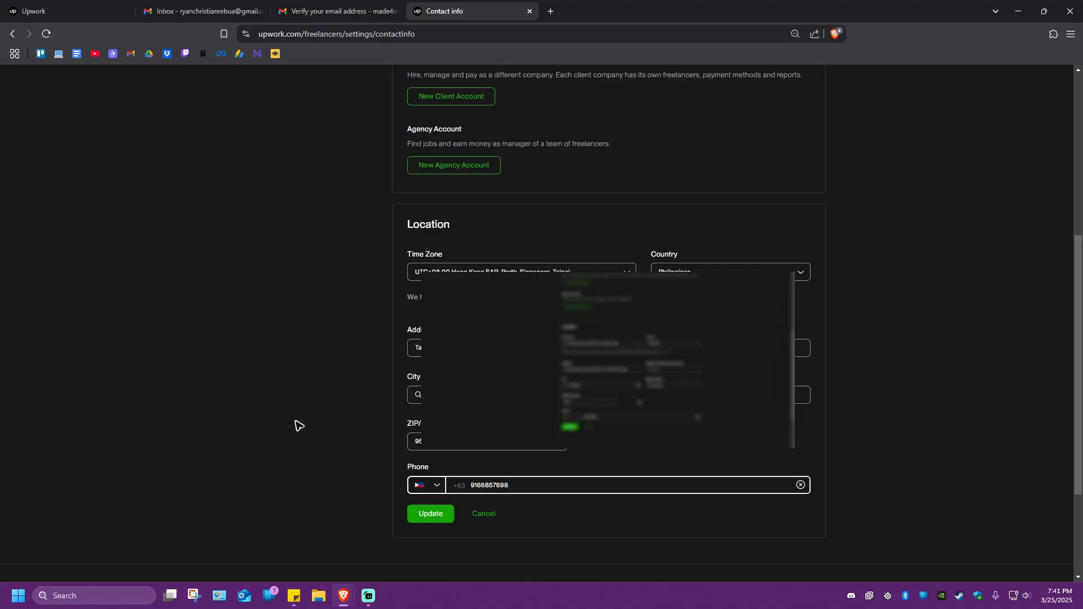